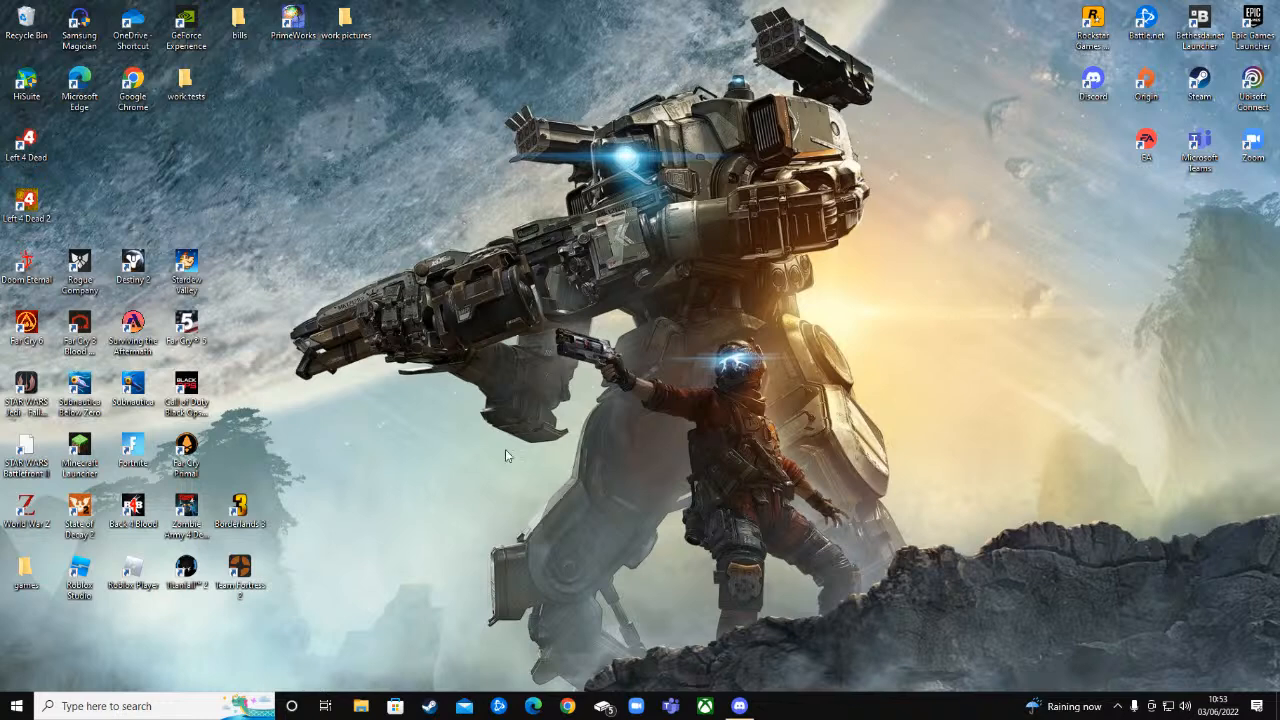
Open Discord from the taskbar and start the direct-message voice call
left_click(738, 706)
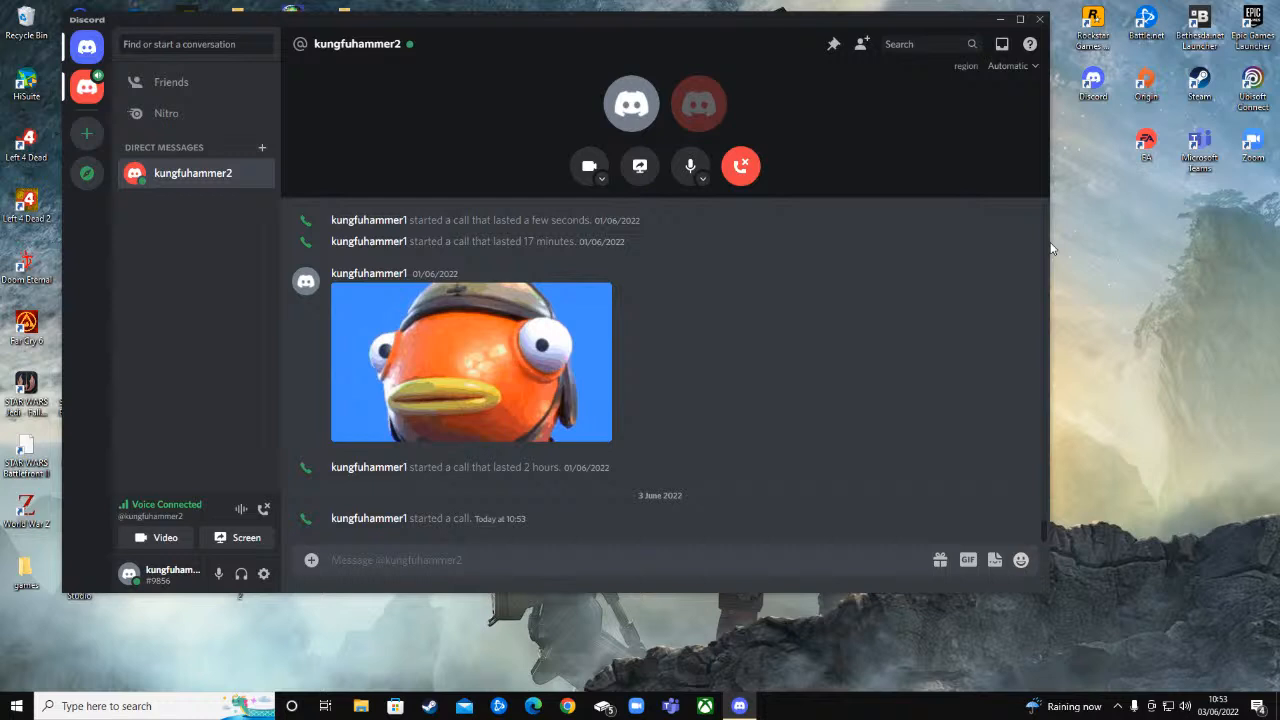
Search the GIF picker for 'fortnite', then change the search to 'minecraft'
left_click(967, 559)
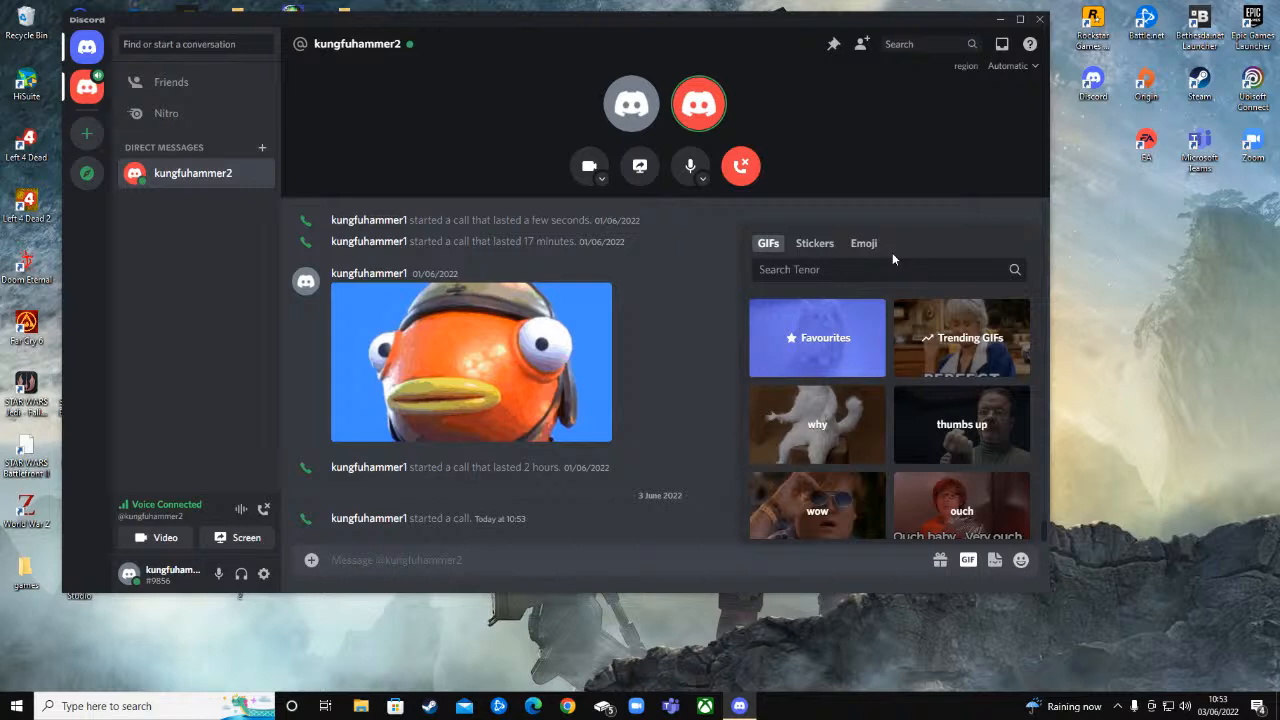
type("fortnite")
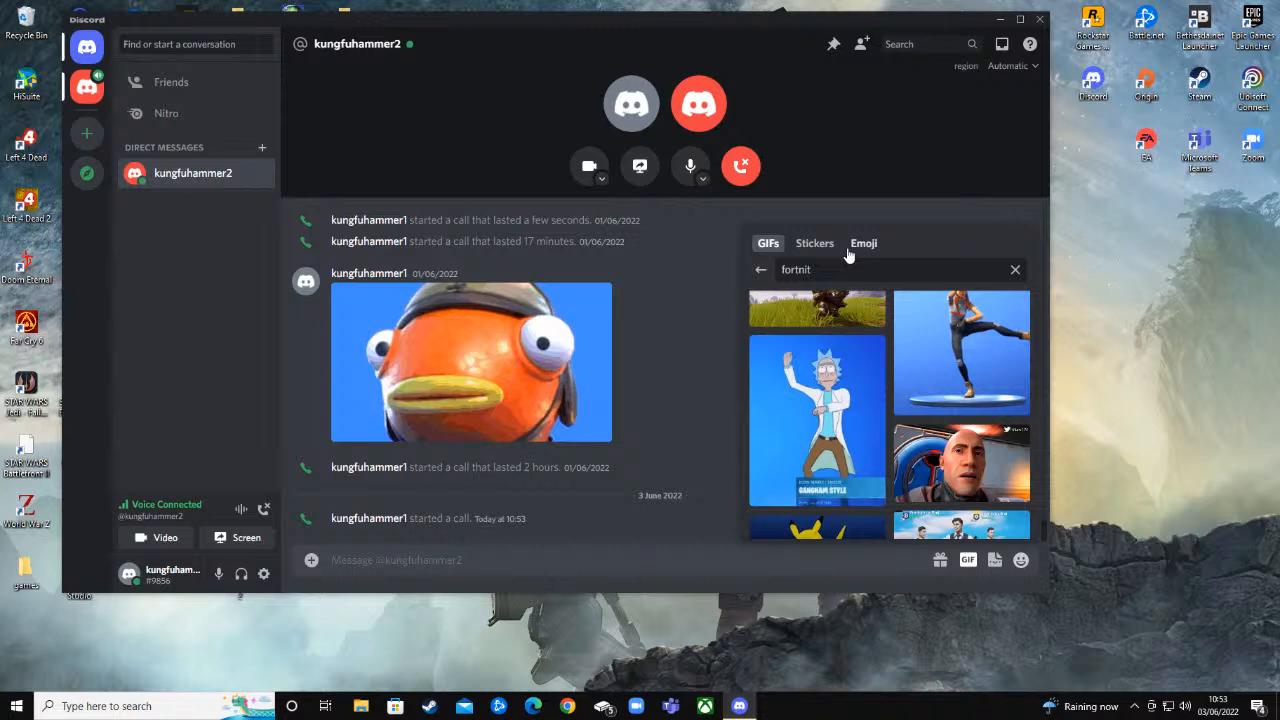
type("minecraft")
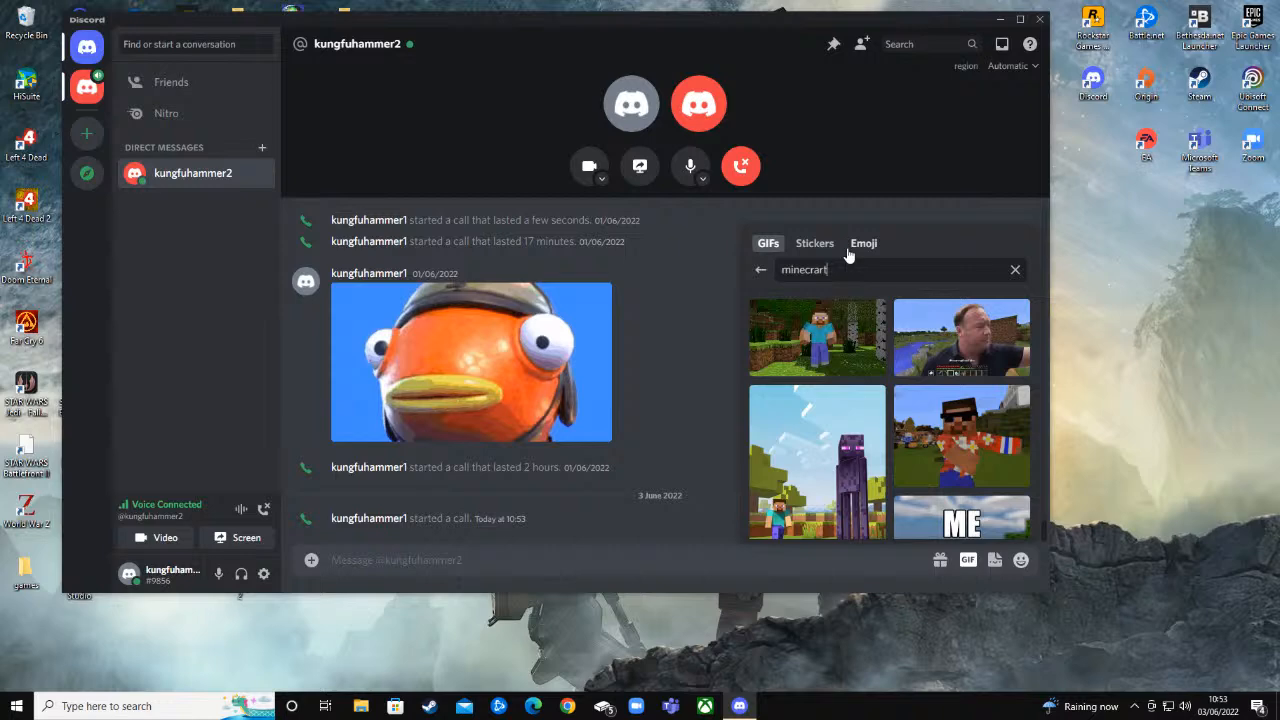
scroll("down", 3)
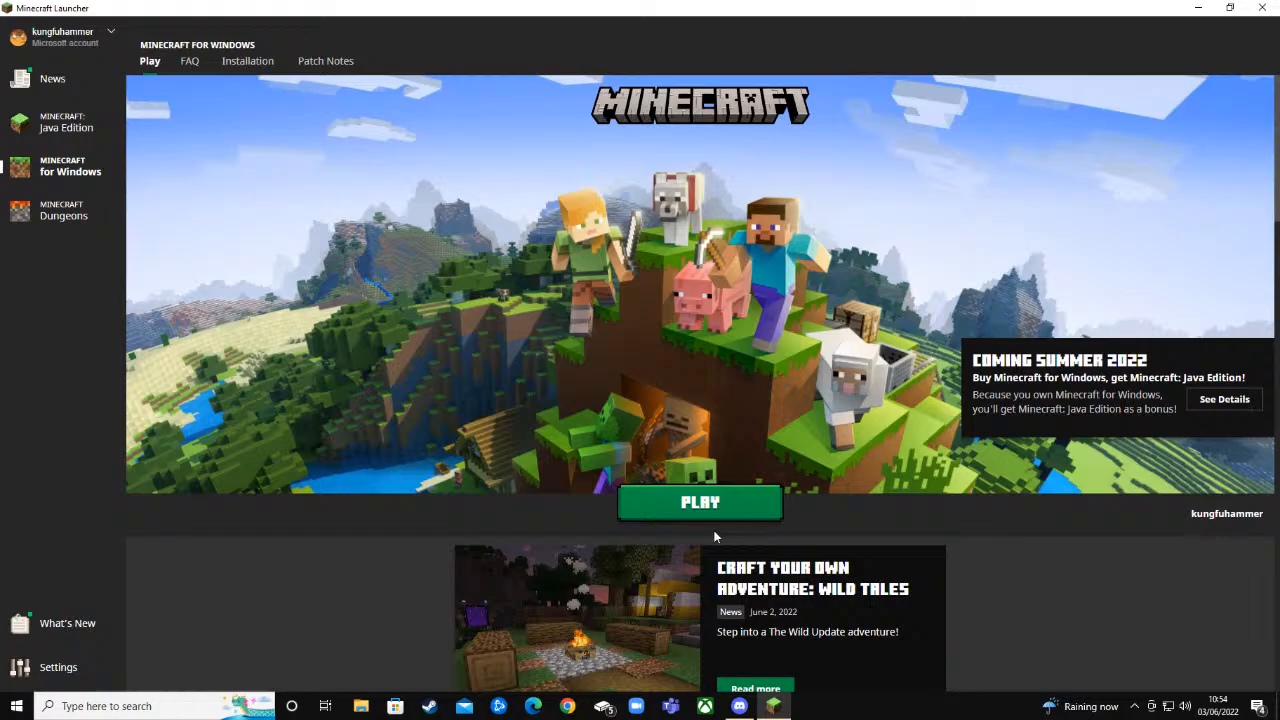
Play Minecraft for Windows from the launcher until the title screen appears
left_click(700, 502)
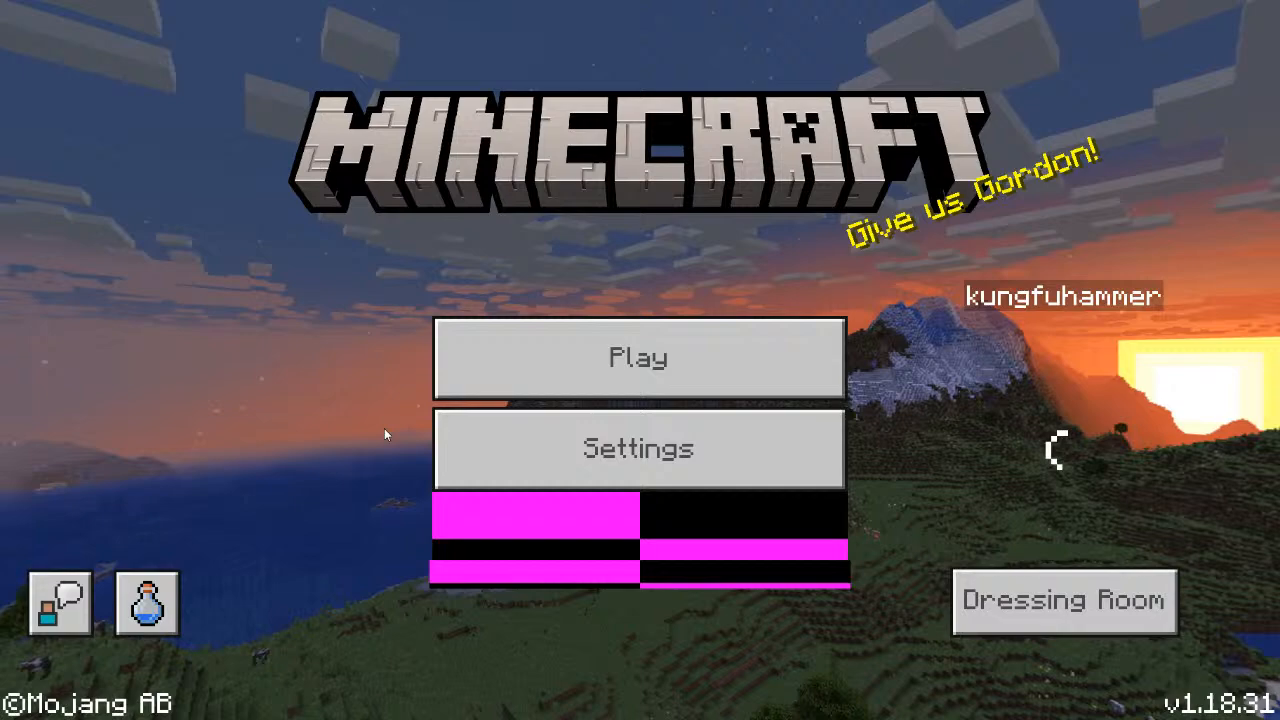
Open the Windows Start menu over the Minecraft Ice Age promotion
left_click(17, 705)
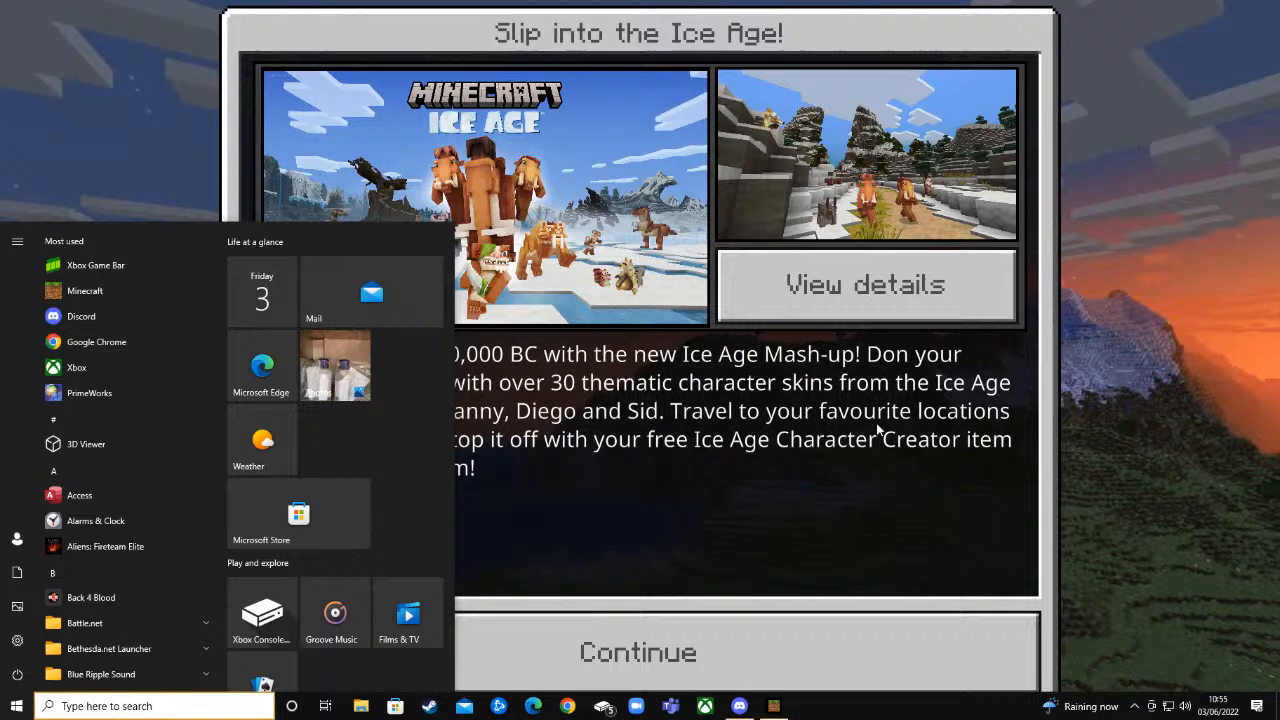